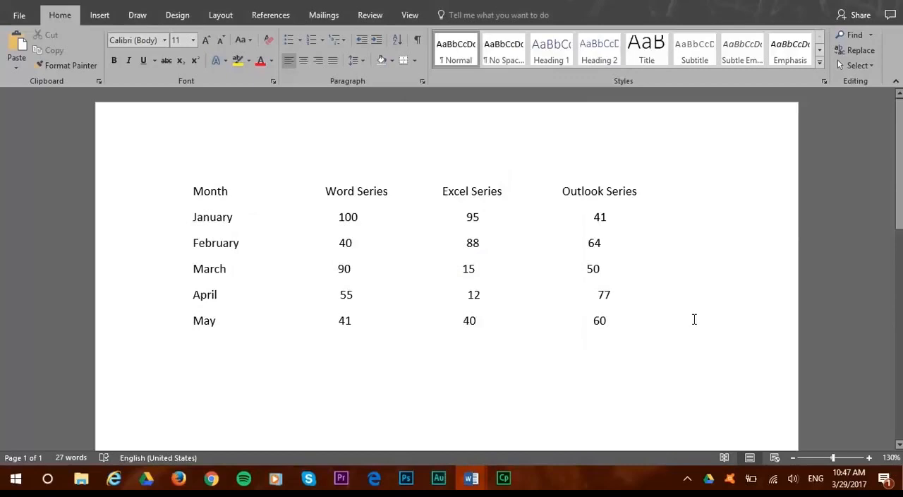
Place the cursor at the start of the data and toggle formatting marks on and off
left_click(194, 191)
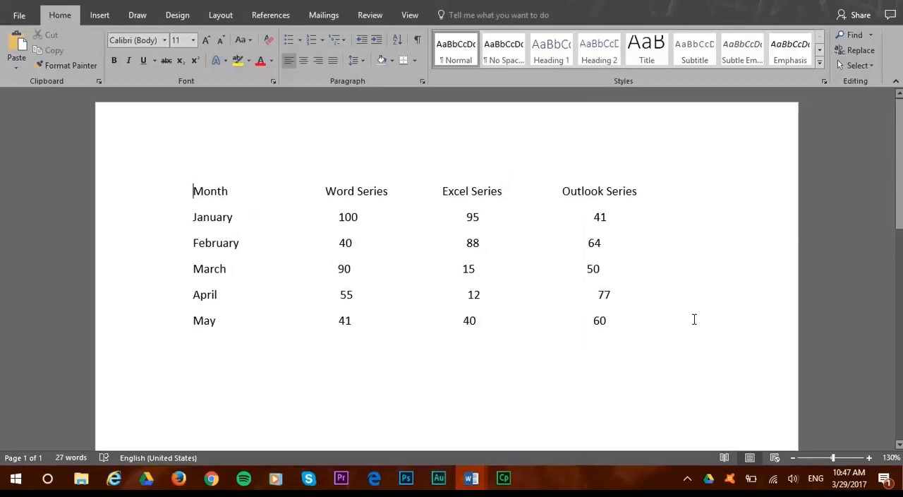
mouse_move(705, 327)
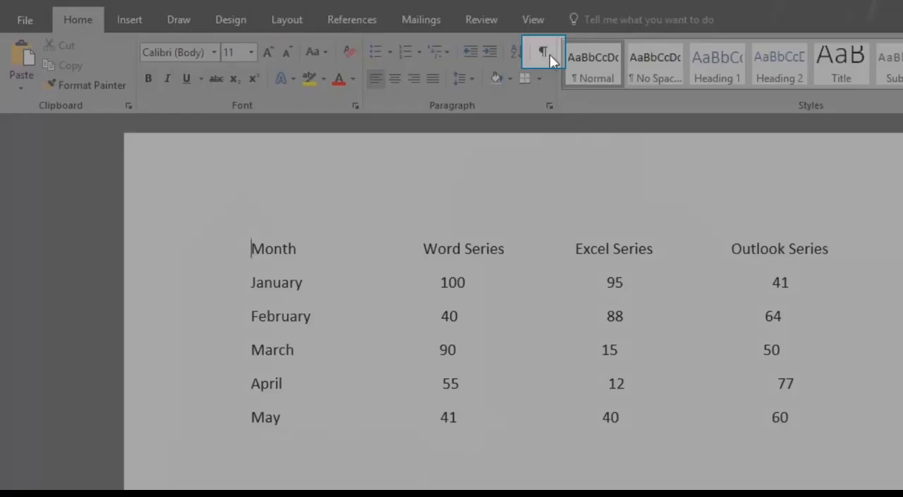
left_click(543, 52)
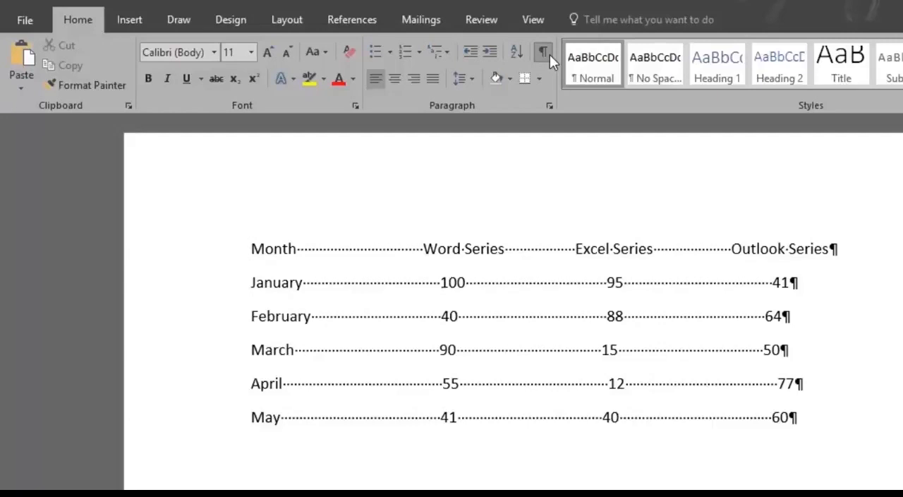
left_click(543, 52)
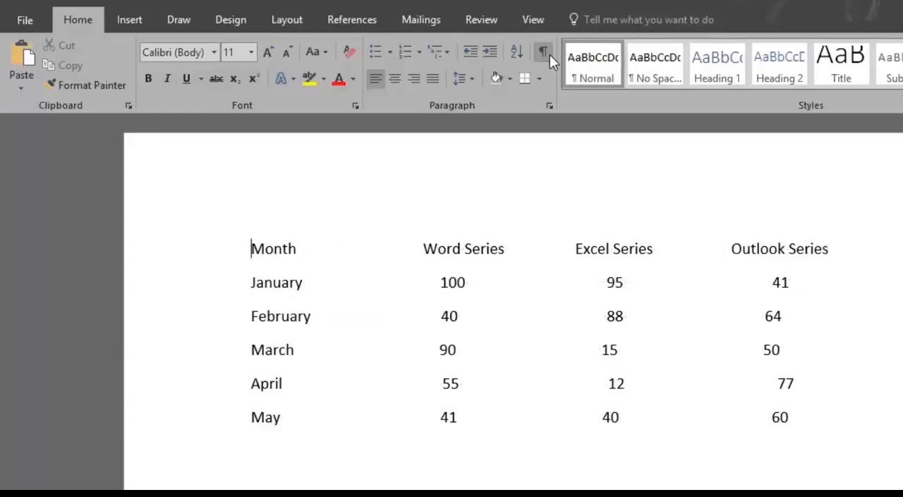
Convert the selected month and series text to a table using Paragraphs as the separator
left_click(543, 52)
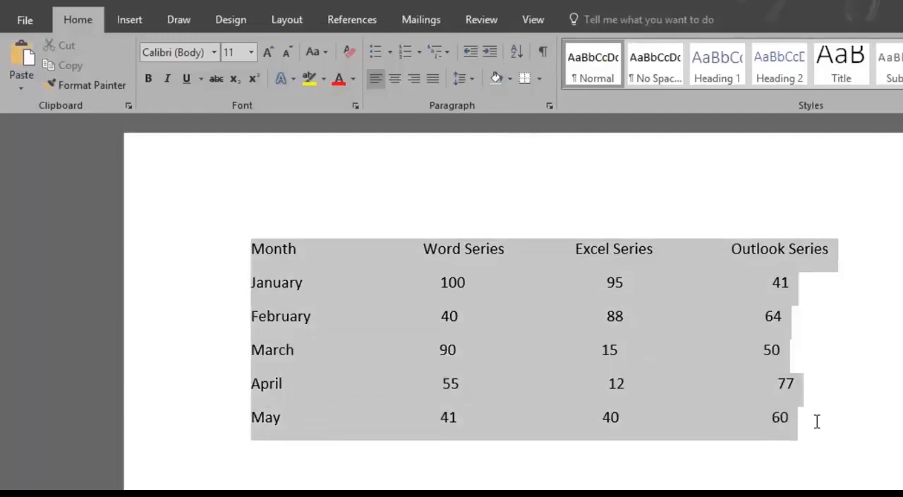
left_click(129, 19)
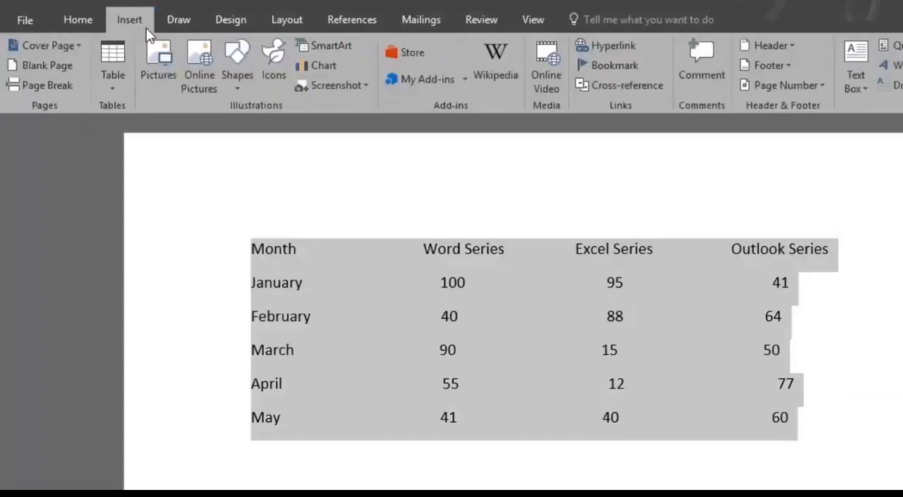
left_click(112, 62)
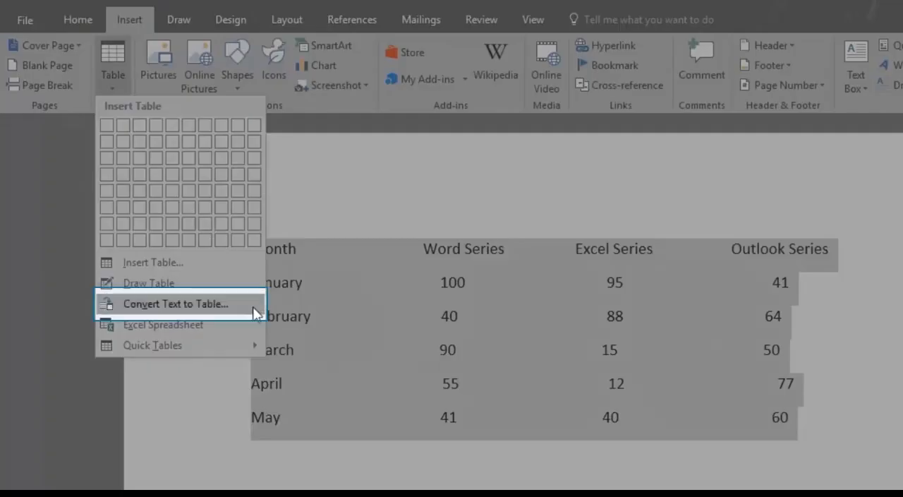
left_click(174, 304)
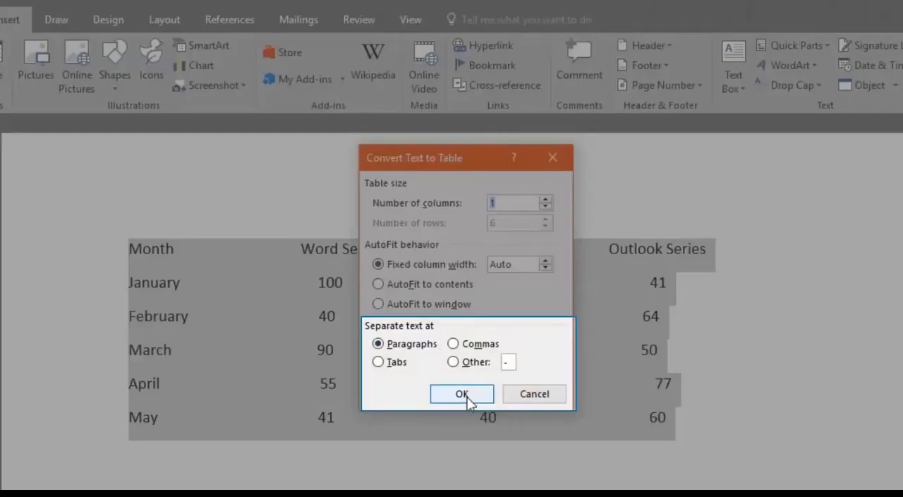
left_click(462, 394)
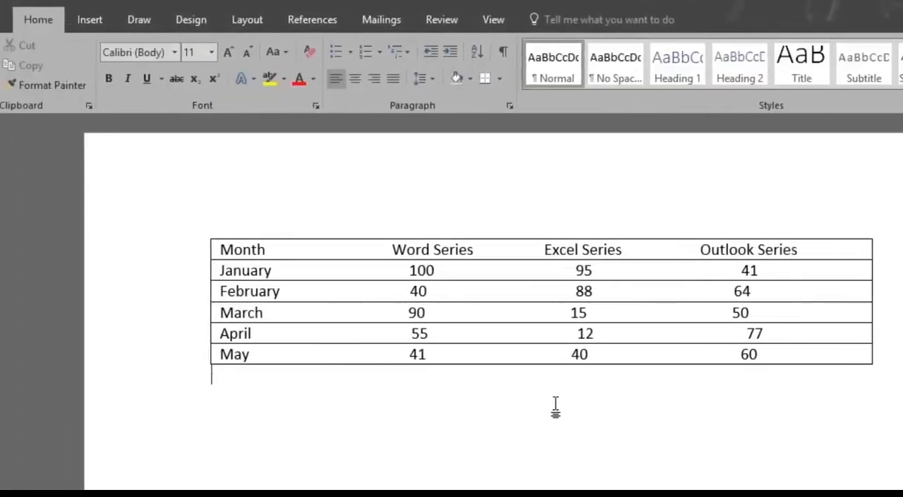
Undo the one-column table conversion and choose Draw Table from the Insert Table menu
left_click(90, 19)
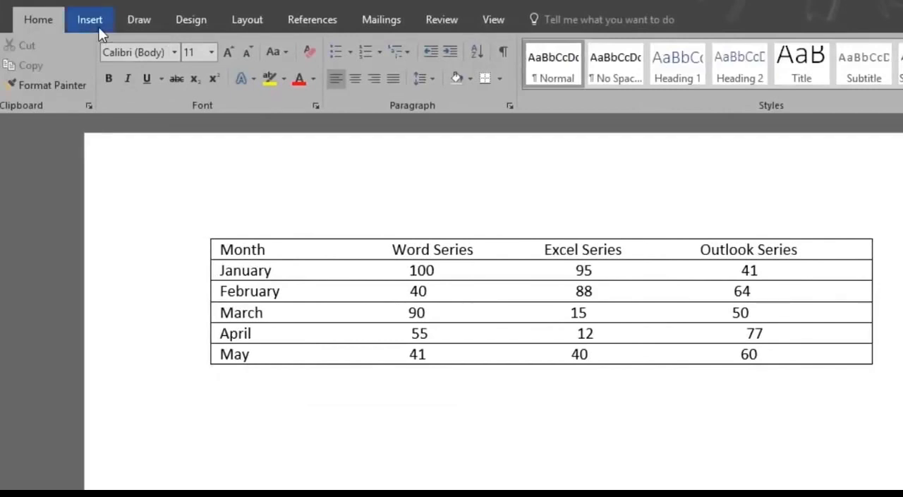
left_click(90, 19)
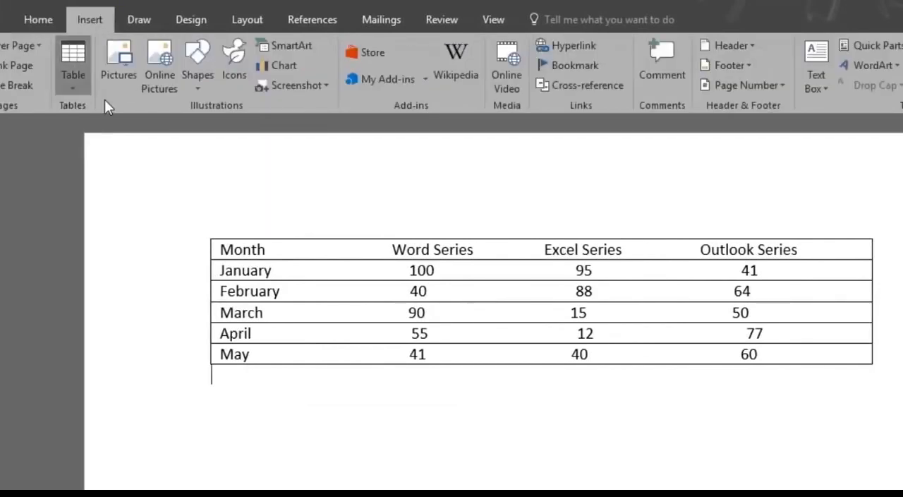
left_click(73, 63)
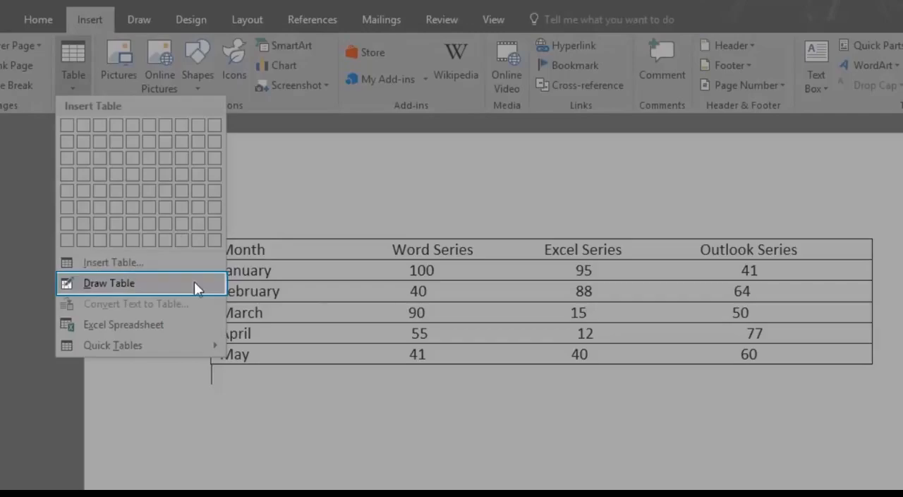
left_click(109, 283)
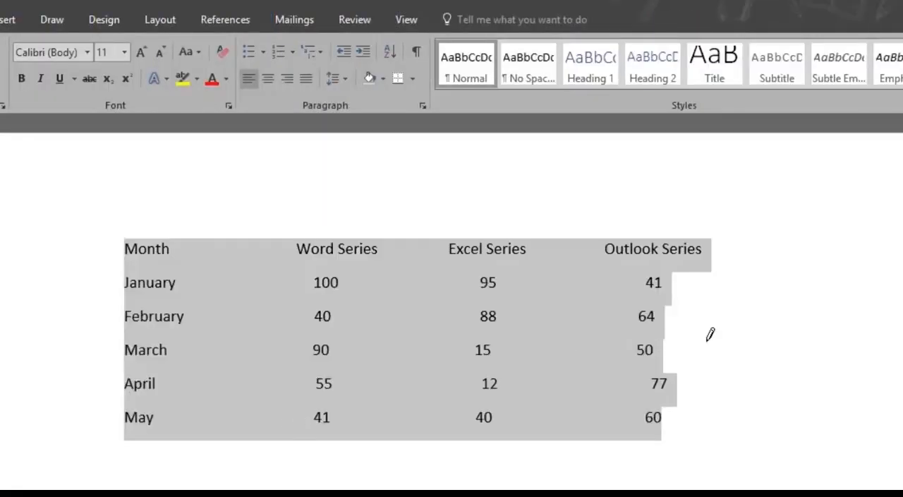
Show formatting marks and swap the run of spaces after Month for a single tab
left_click(416, 53)
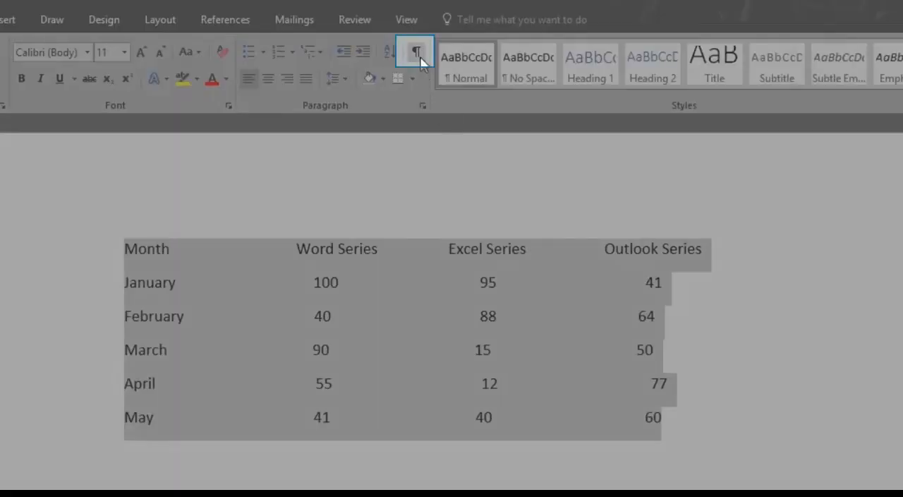
left_click(416, 52)
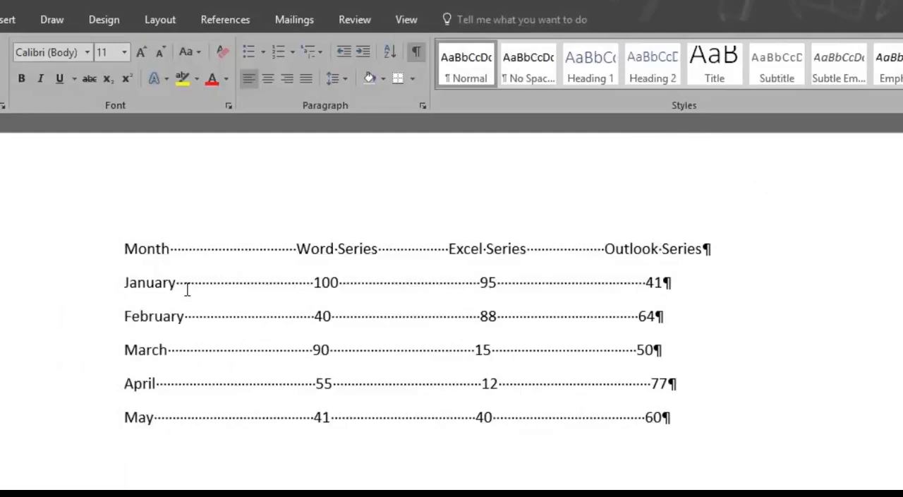
key("ctrl+shift")
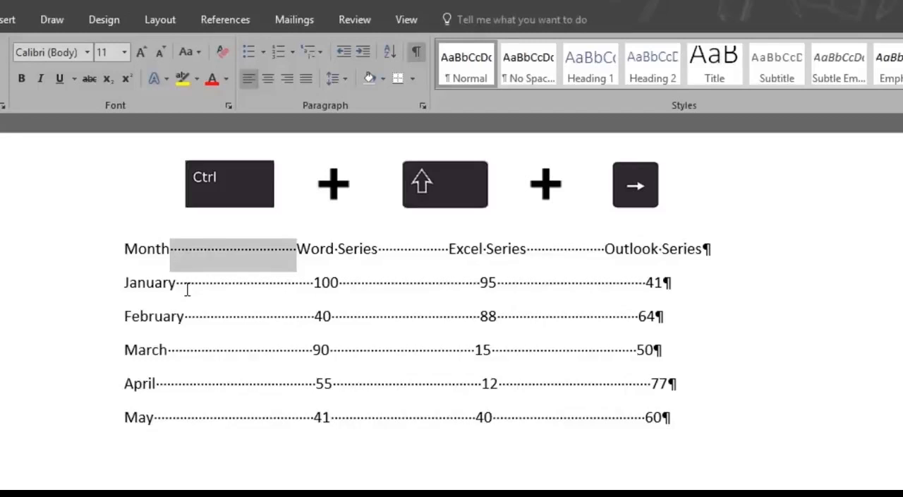
key("ctrl+shift+right")
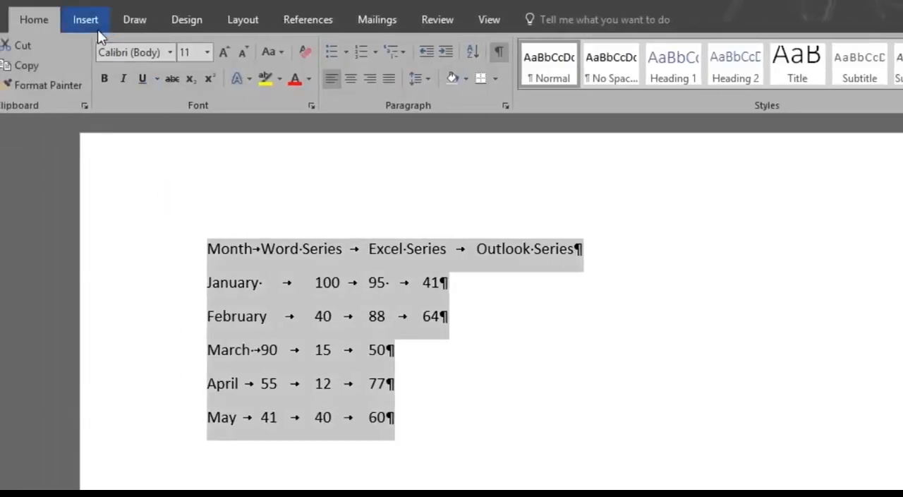
Convert the tab-separated data into a 4-column, 6-row table with Tabs as separator
left_click(68, 60)
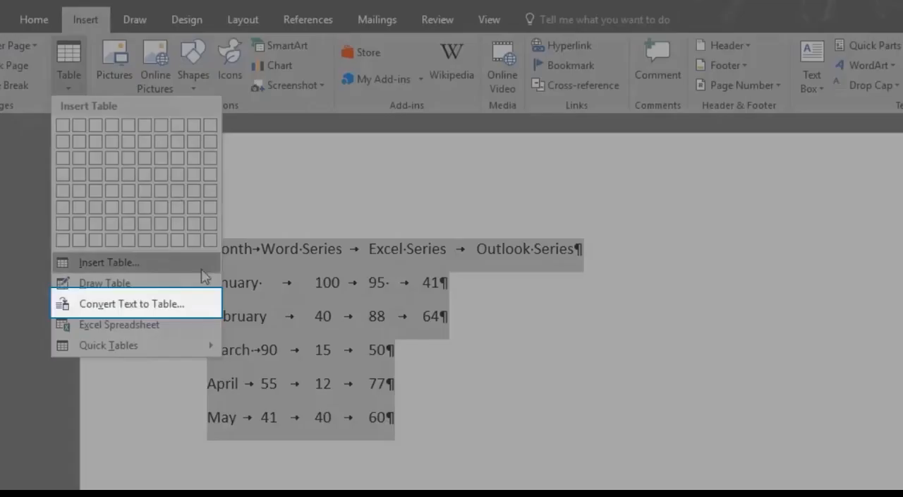
left_click(131, 303)
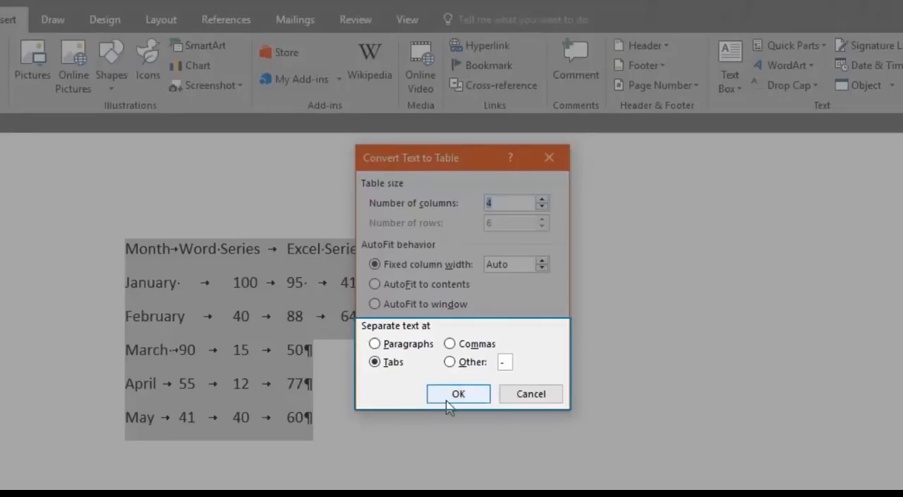
left_click(457, 394)
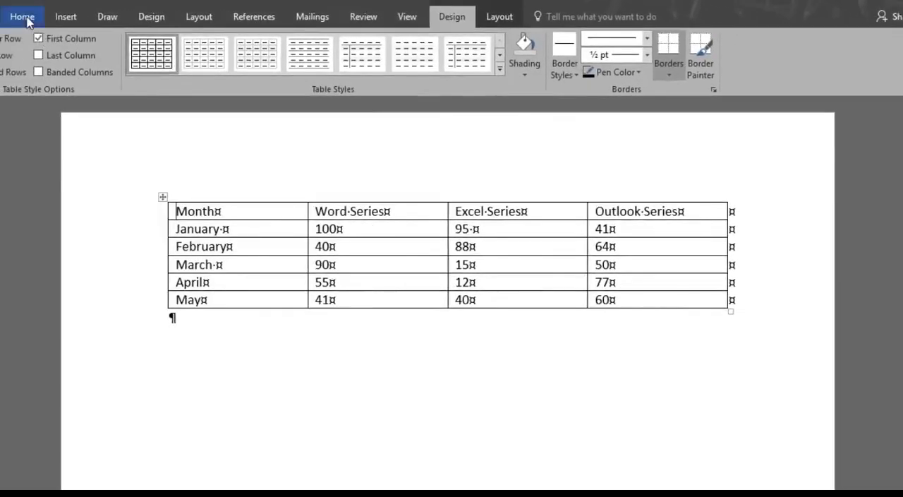
left_click(22, 16)
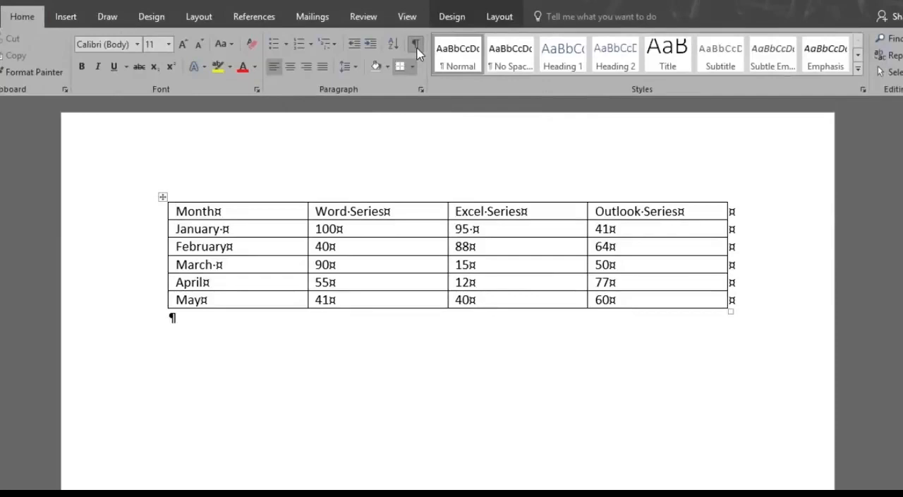